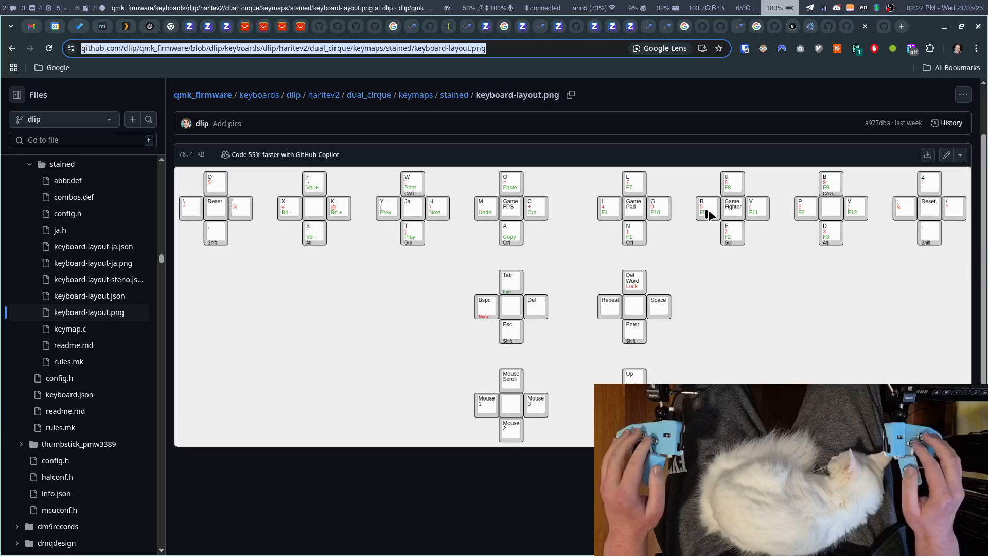
mouse_move(602, 122)
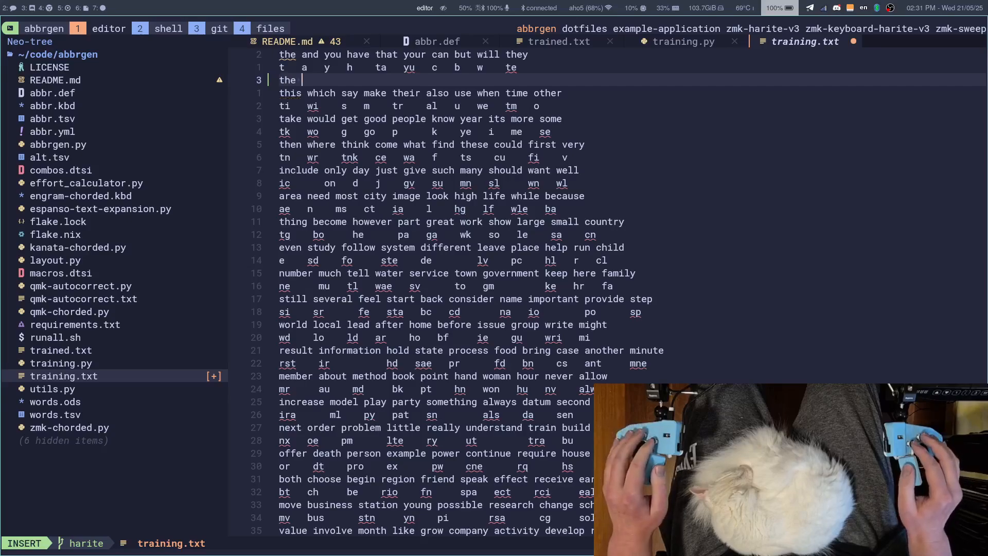
text(and you)
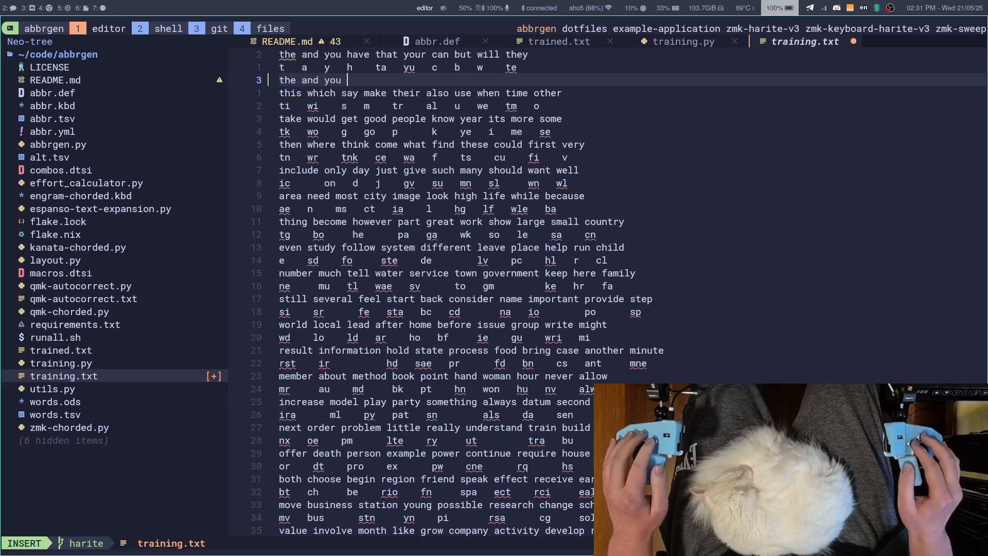